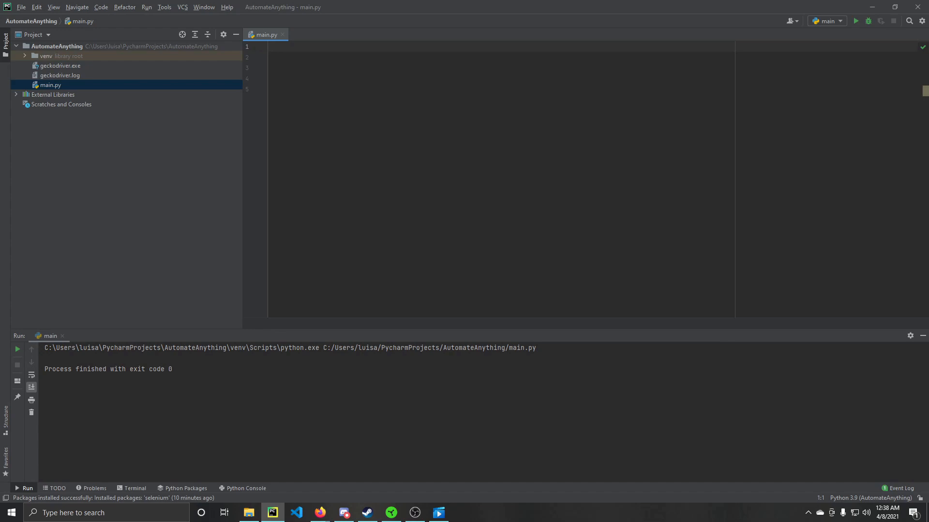
Install the selenium package into the AutomateAnything interpreter via Settings > Python Interpreter.
{"action": "type", "text": "im"}
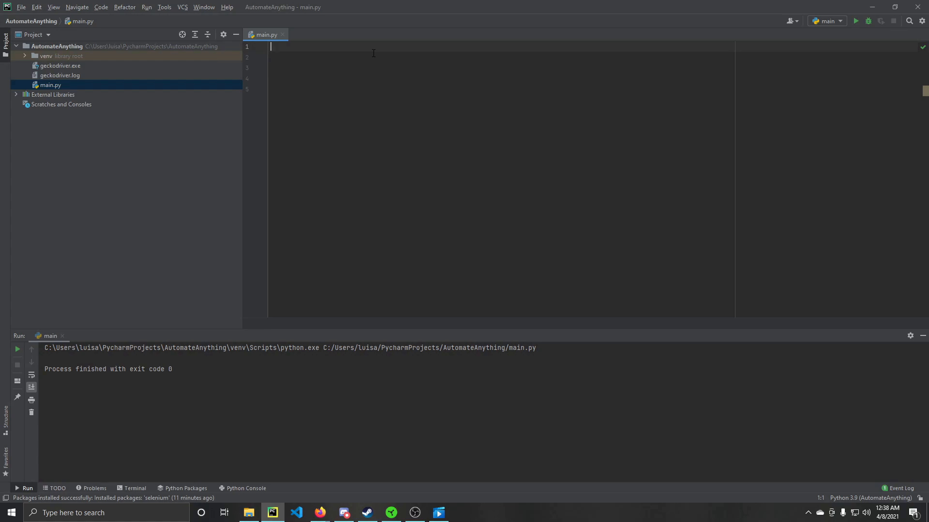
{"action": "left_click", "coordinate": [36, 7]}
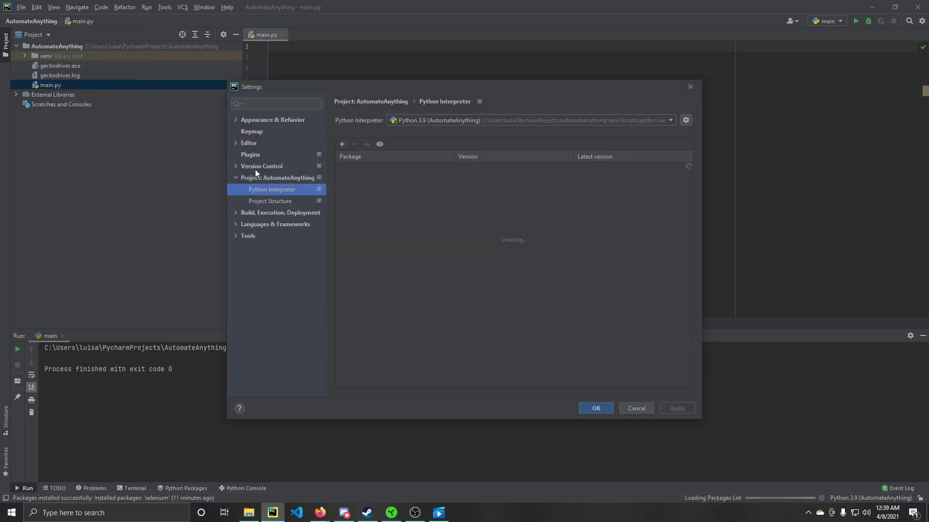
{"action": "left_click", "coordinate": [341, 144]}
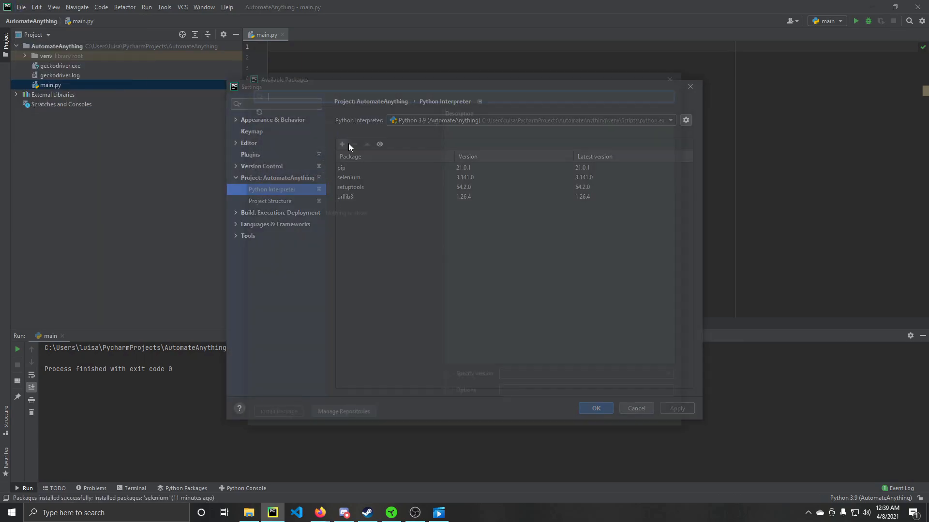
{"action": "left_click", "coordinate": [342, 145]}
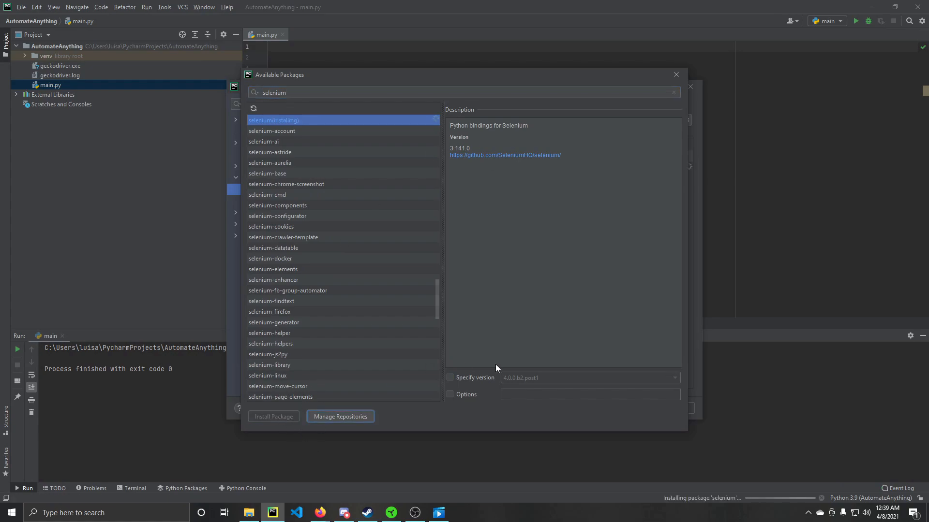
{"action": "mouse_move", "coordinate": [727, 289]}
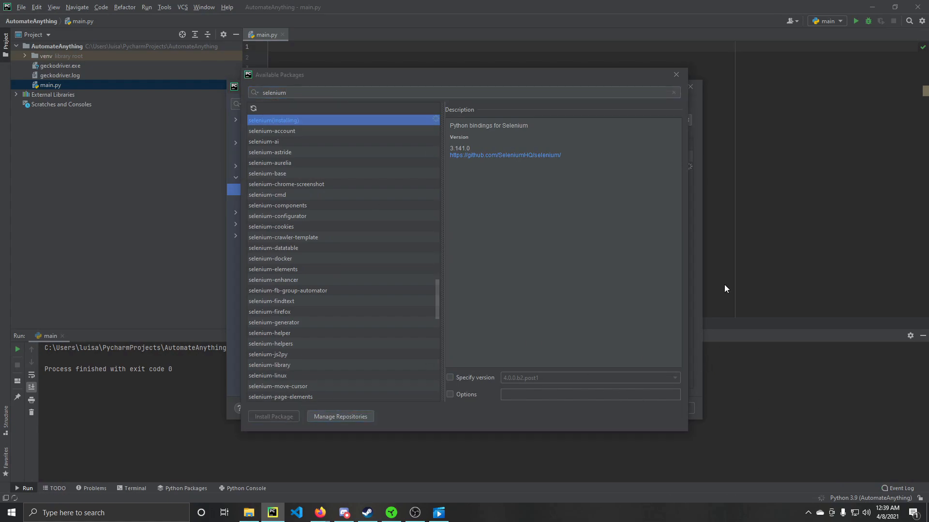
{"action": "left_click", "coordinate": [675, 74]}
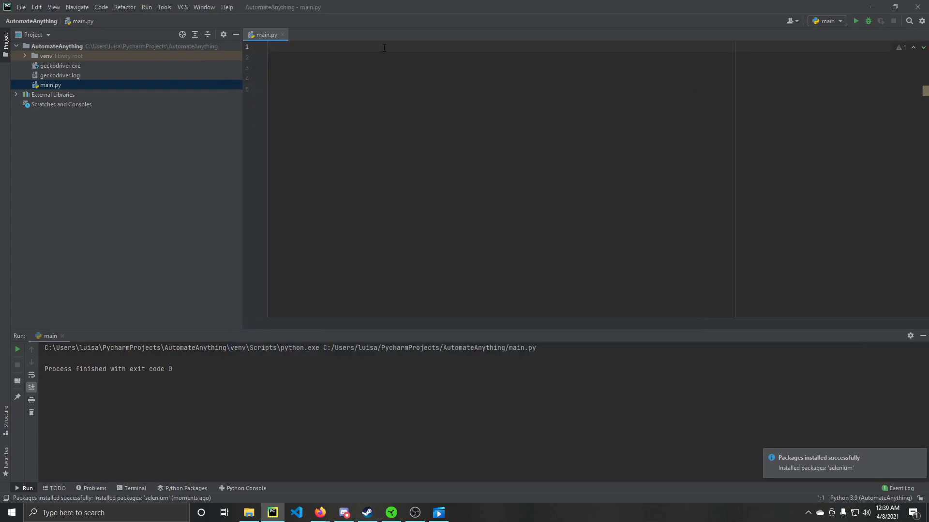
Write 'from selenium import webdriver', 'driver = webdriver.Firefox()' and the url variable for the Best Buy RTX 3090 search.
{"action": "type", "text": "from selenium import web"}
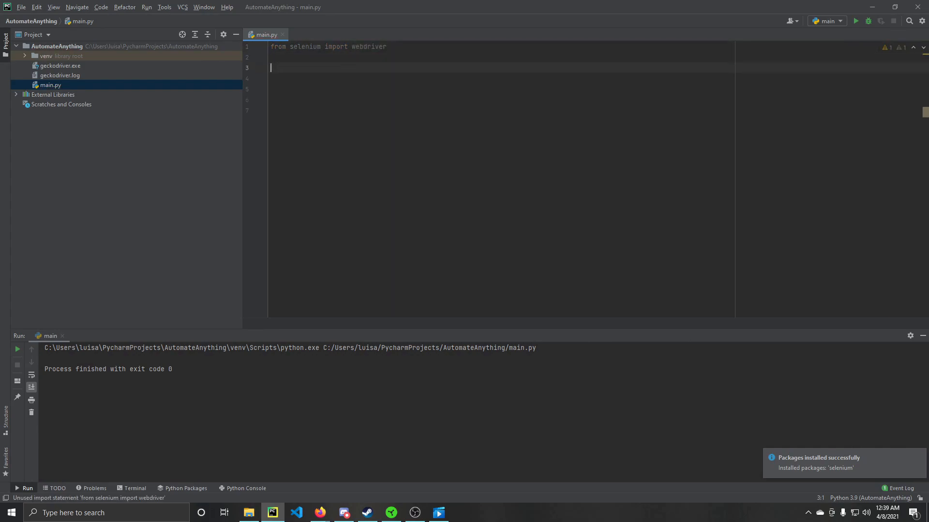
{"action": "type", "text": "dr"}
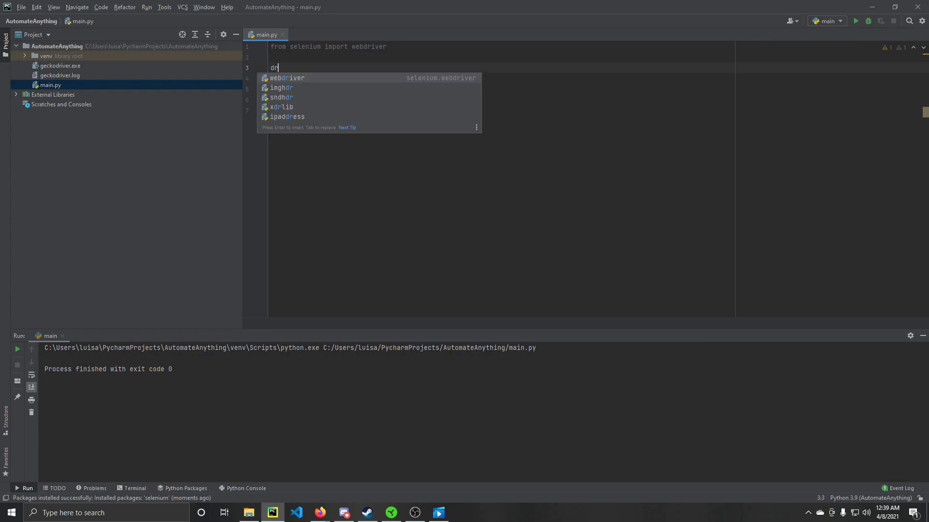
{"action": "type", "text": "iver ="}
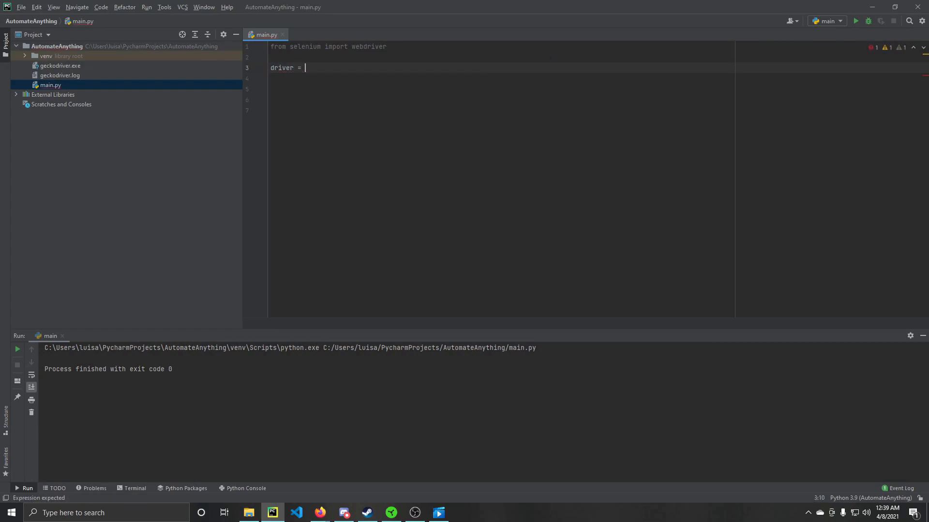
{"action": "type", "text": "webdriver.Firefox("}
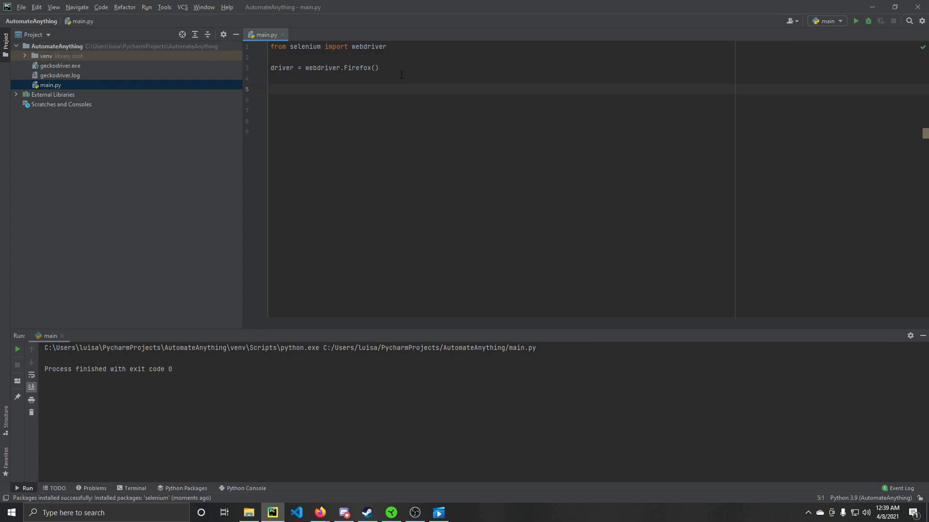
{"action": "type", "text": "webdriver.Chro"}
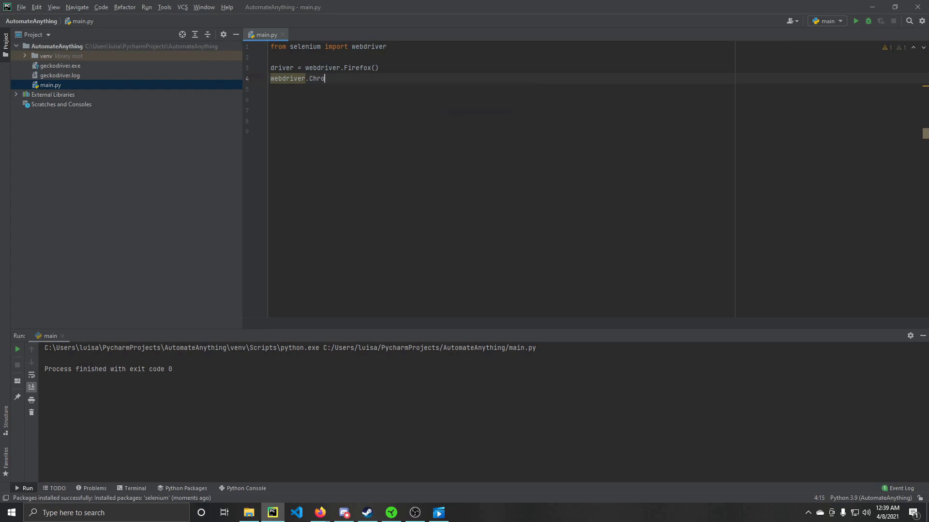
{"action": "key", "text": "Ctrl+z"}
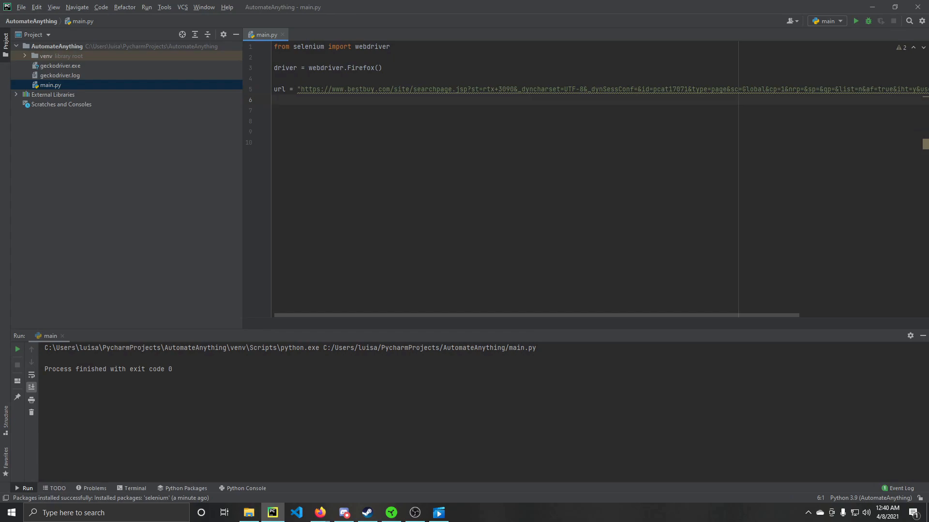
Add driver.get(url) below the URL and driver.maximize_window() on the following line.
{"action": "left_click", "coordinate": [276, 110]}
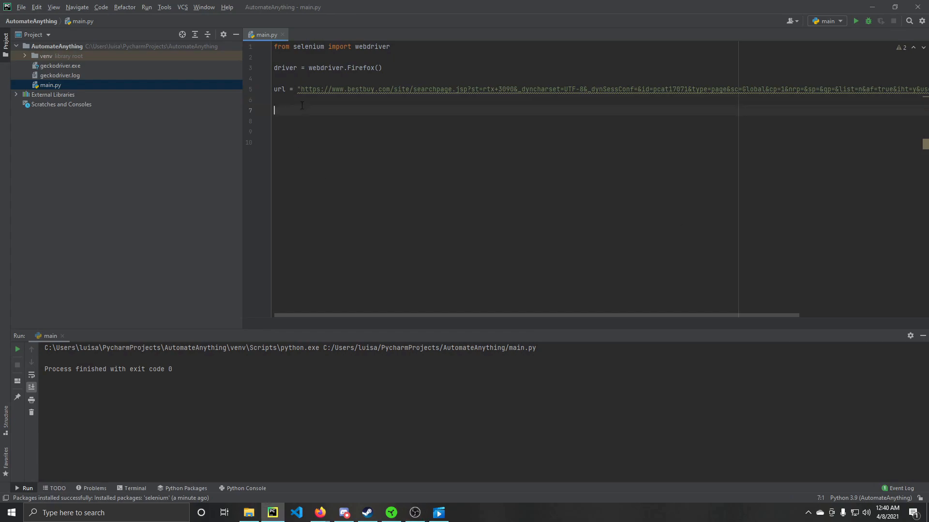
{"action": "type", "text": "d"}
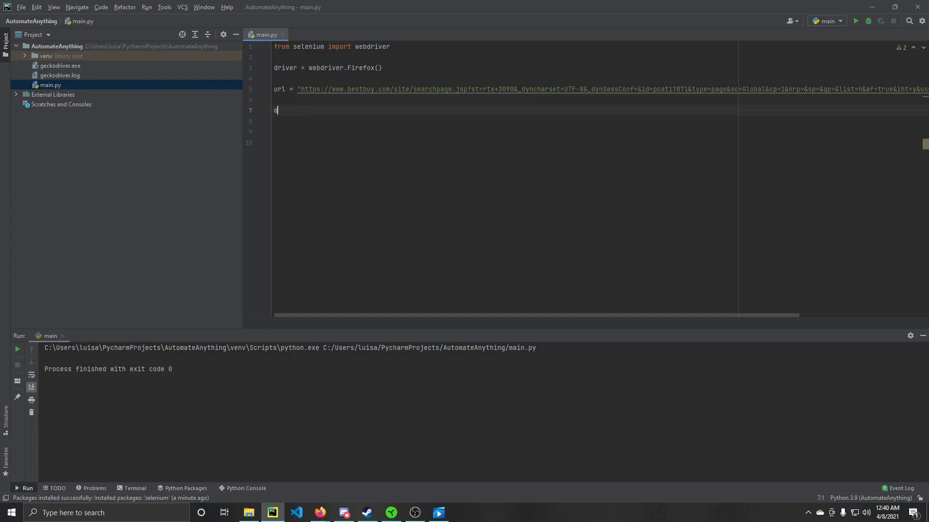
{"action": "type", "text": "river"}
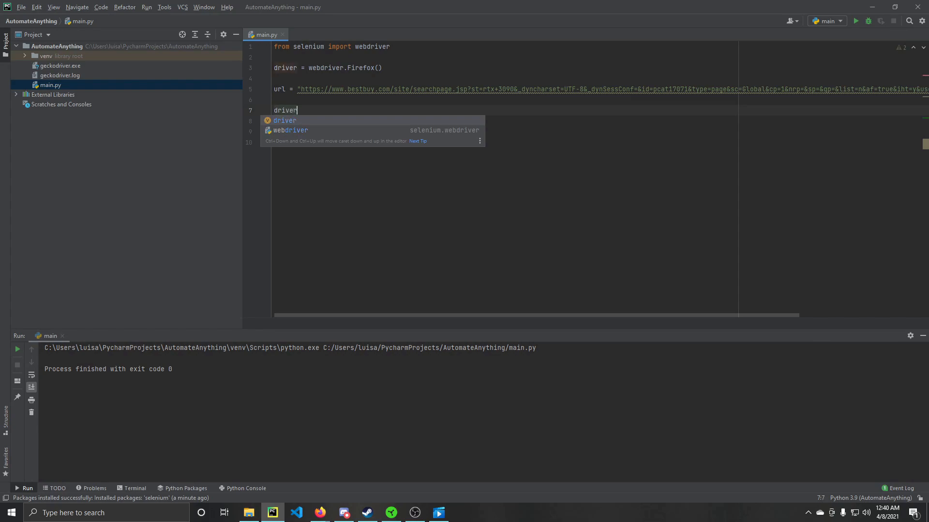
{"action": "type", "text": ".get("}
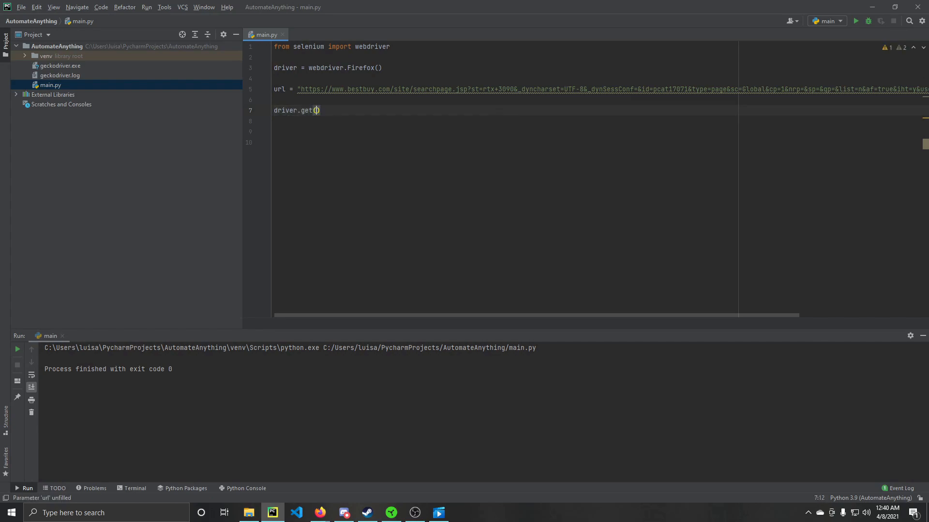
{"action": "type", "text": "url"}
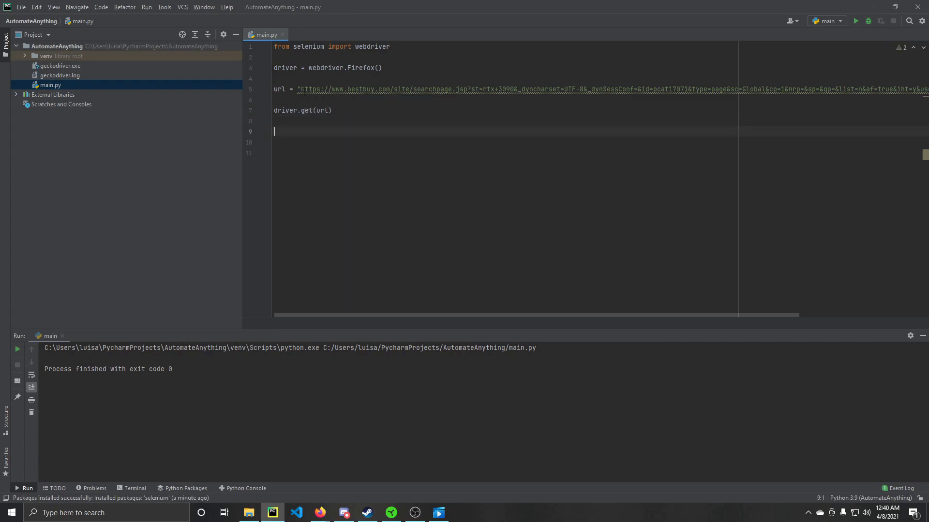
{"action": "type", "text": "driver.maximize_window("}
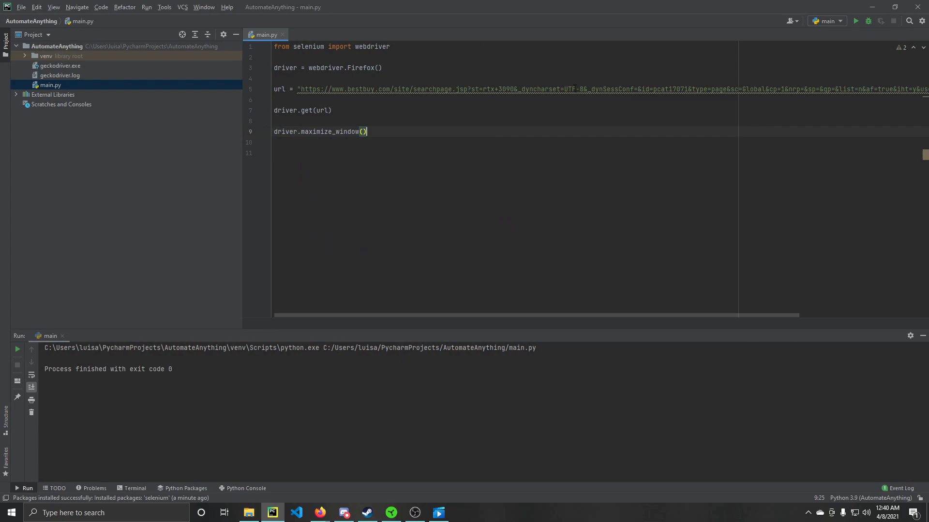
{"action": "mouse_move", "coordinate": [856, 20]}
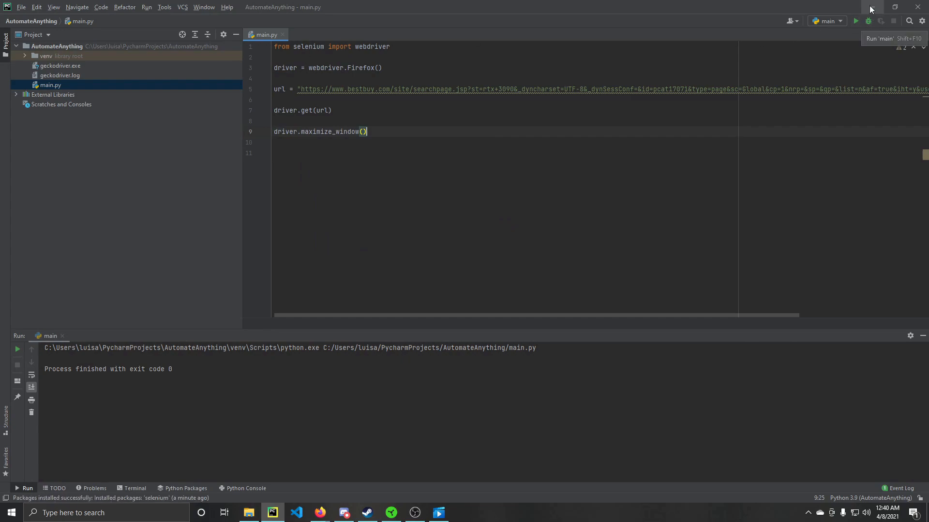
{"action": "mouse_move", "coordinate": [856, 21]}
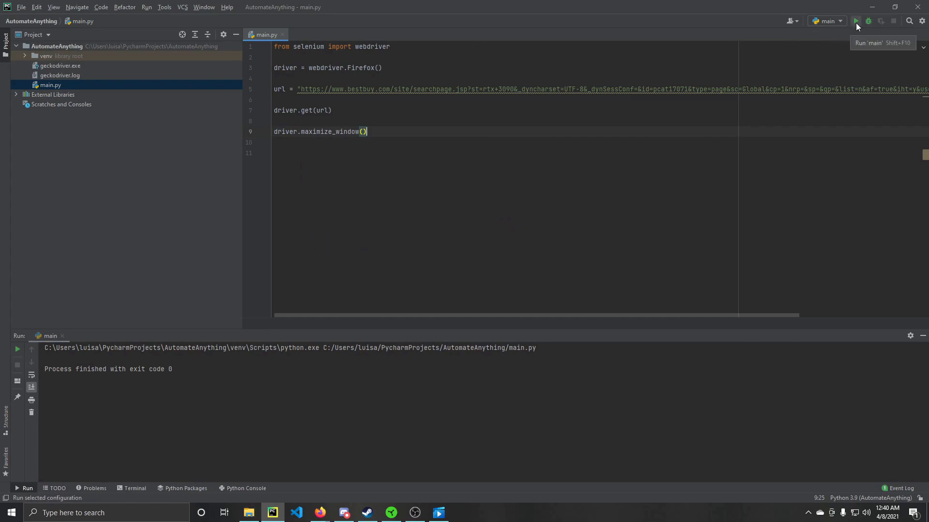
Run main.py so Firefox opens Best Buy's RTX 3090 search results.
{"action": "left_click", "coordinate": [856, 20]}
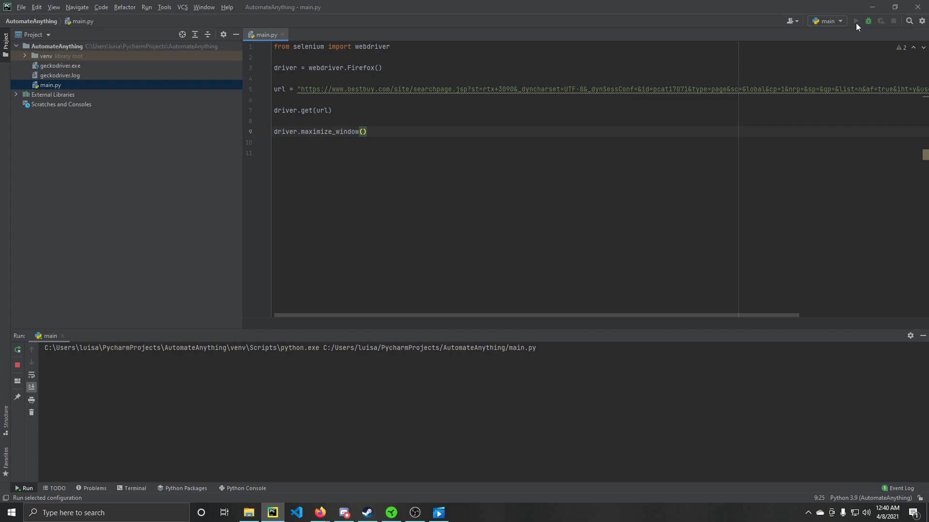
{"action": "left_click", "coordinate": [856, 20]}
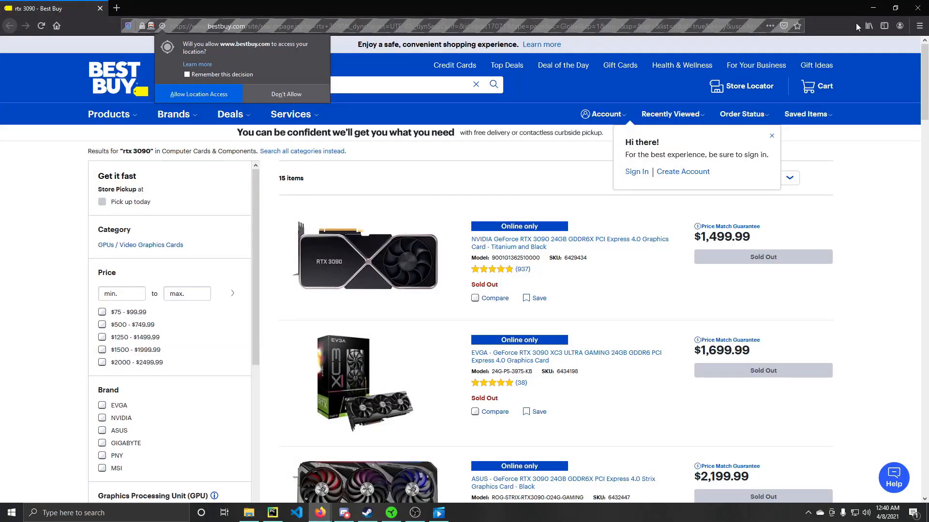
Dismiss the location prompt, minimize the automated browser and return to main.py in PyCharm.
{"action": "left_click", "coordinate": [287, 94]}
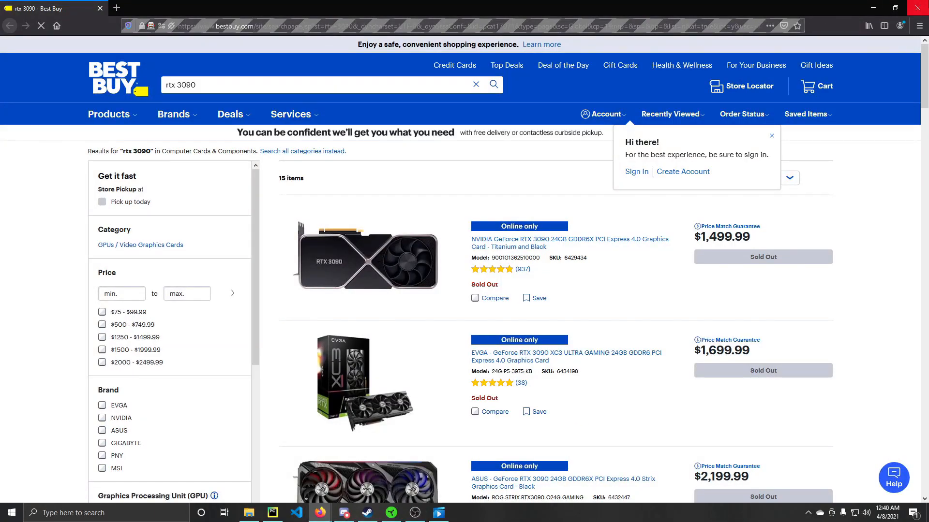
{"action": "left_click", "coordinate": [272, 512]}
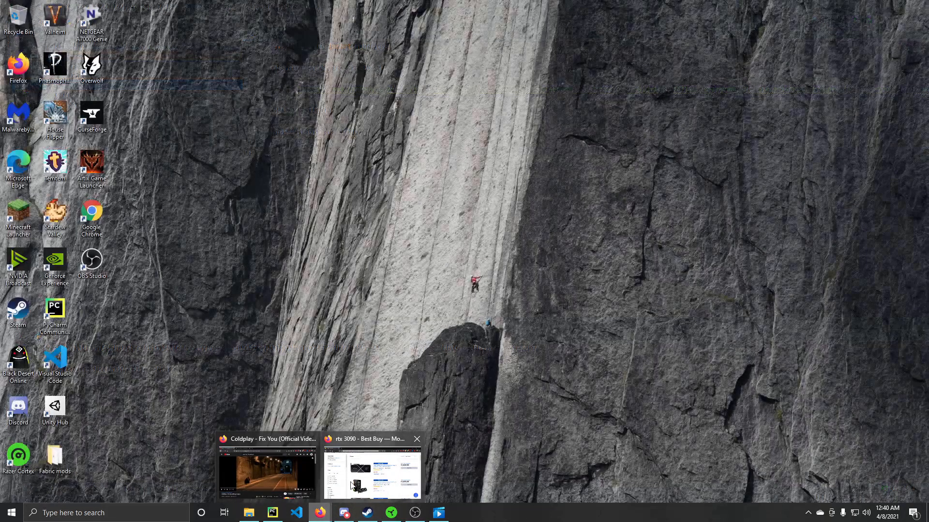
{"action": "left_click", "coordinate": [272, 513]}
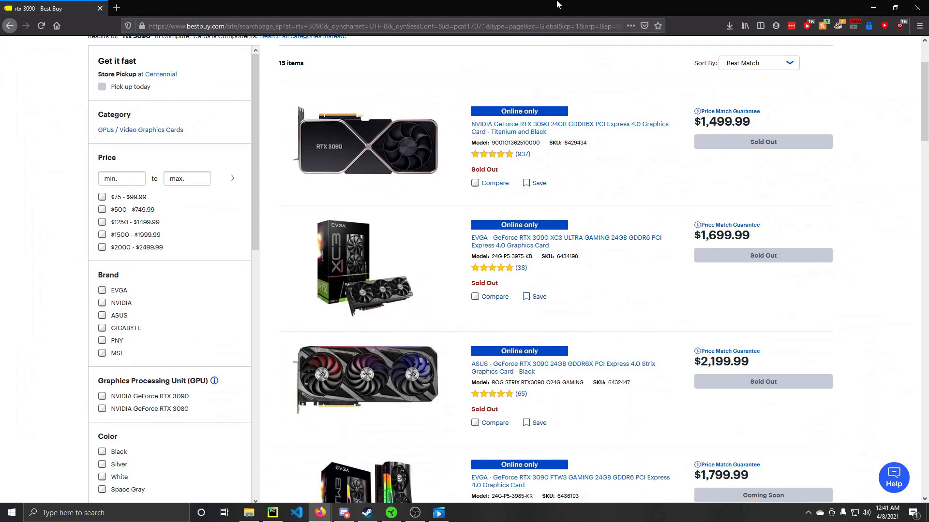
{"action": "left_click", "coordinate": [272, 513]}
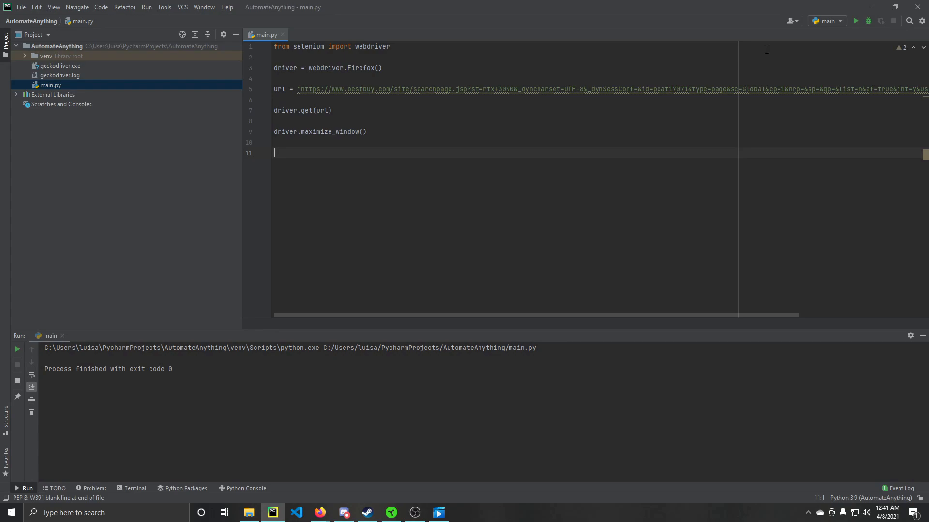
Re-run main.py to open a fresh automated Firefox on the RTX 3090 results.
{"action": "left_click", "coordinate": [855, 20]}
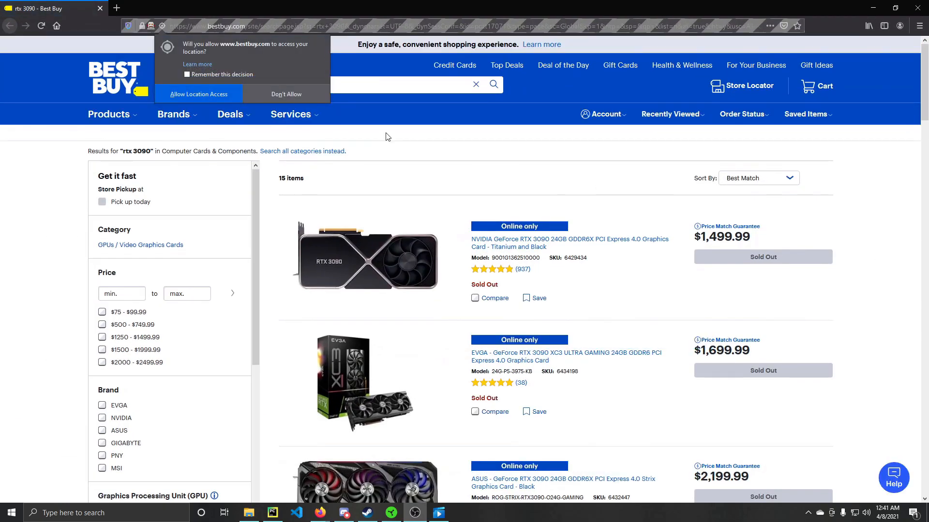
Scroll the results down to the in-stock RTX NVLink Bridge listing with its Add to Cart button.
{"action": "scroll", "scroll_direction": "down", "scroll_amount": 3}
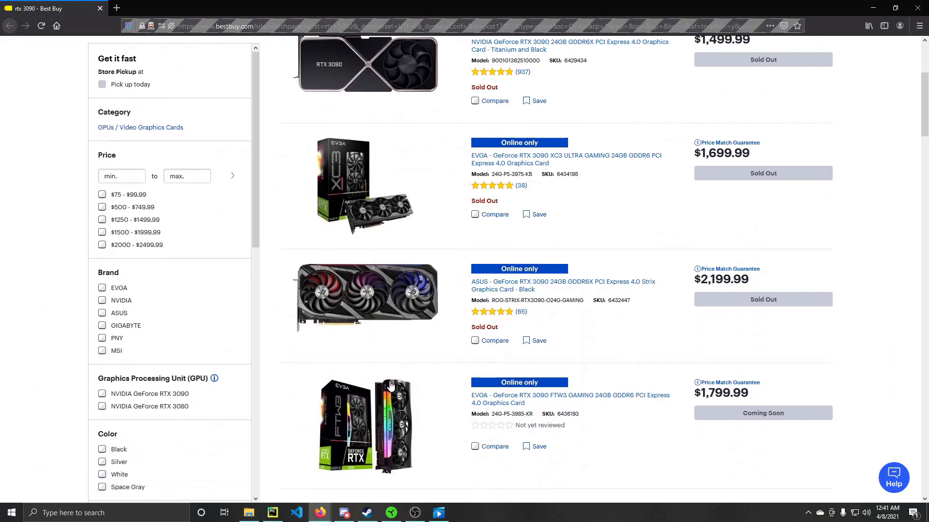
{"action": "left_click", "coordinate": [272, 513]}
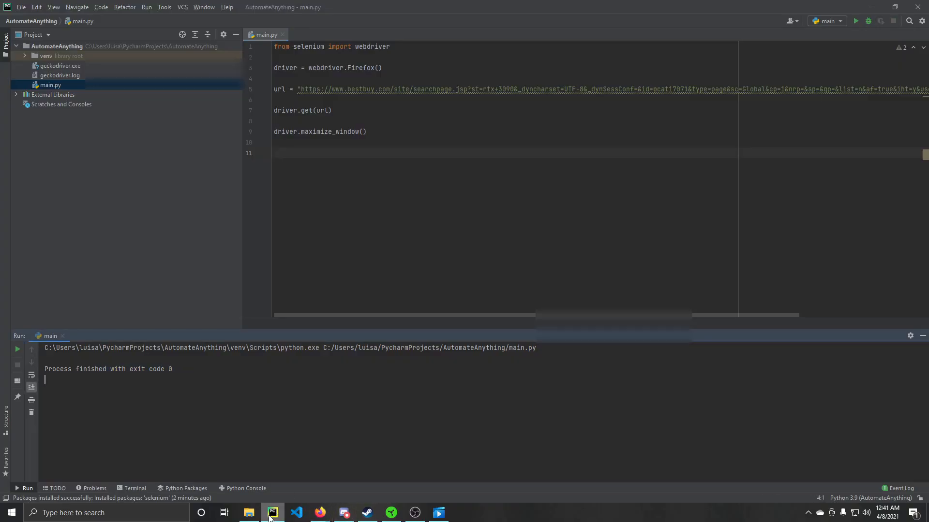
{"action": "left_click", "coordinate": [320, 512]}
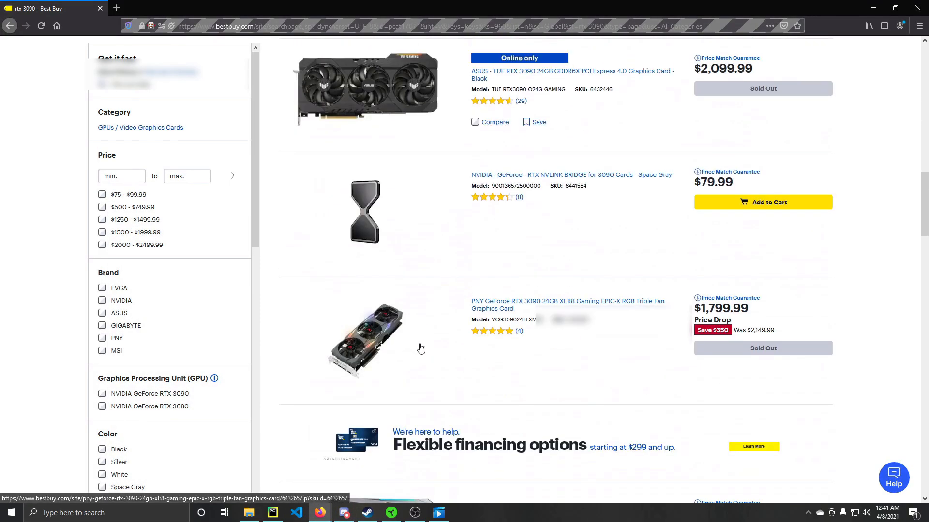
{"action": "scroll", "scroll_direction": "down", "scroll_amount": 3}
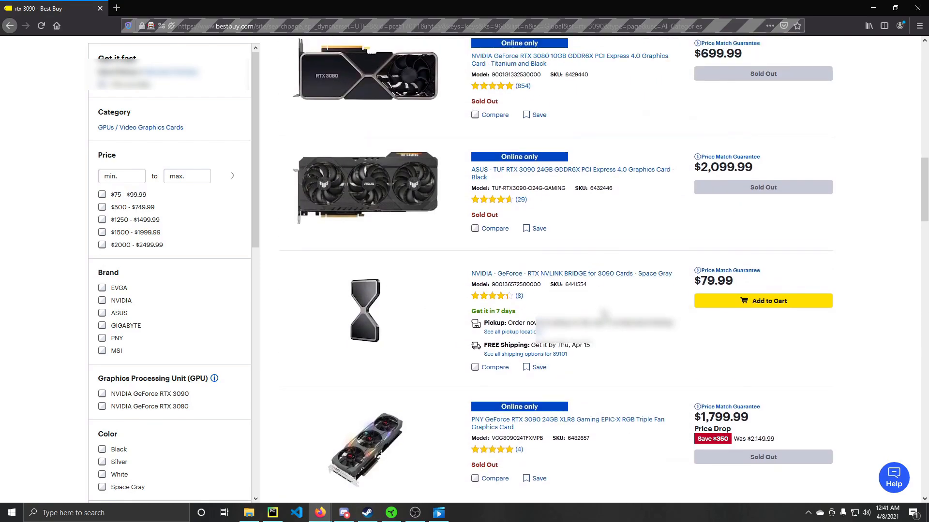
{"action": "scroll", "scroll_direction": "down", "scroll_amount": 3}
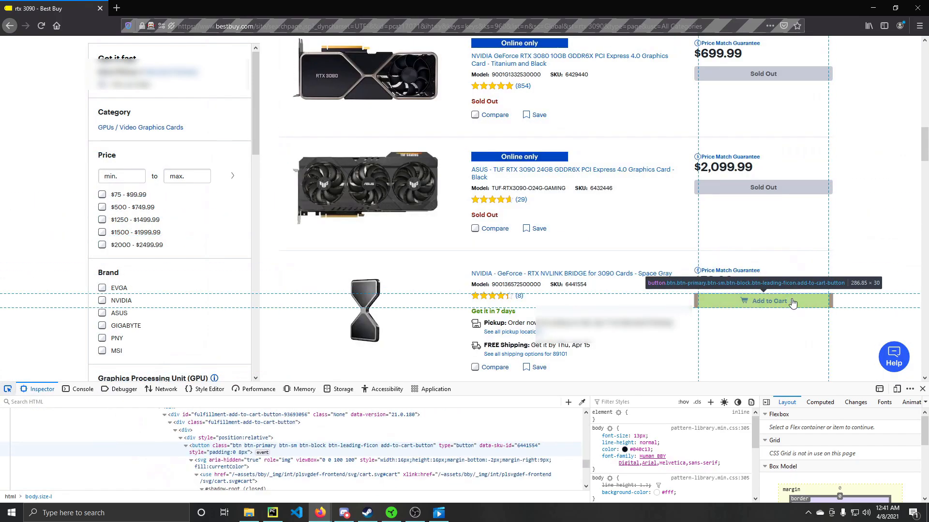
{"action": "mouse_move", "coordinate": [818, 305]}
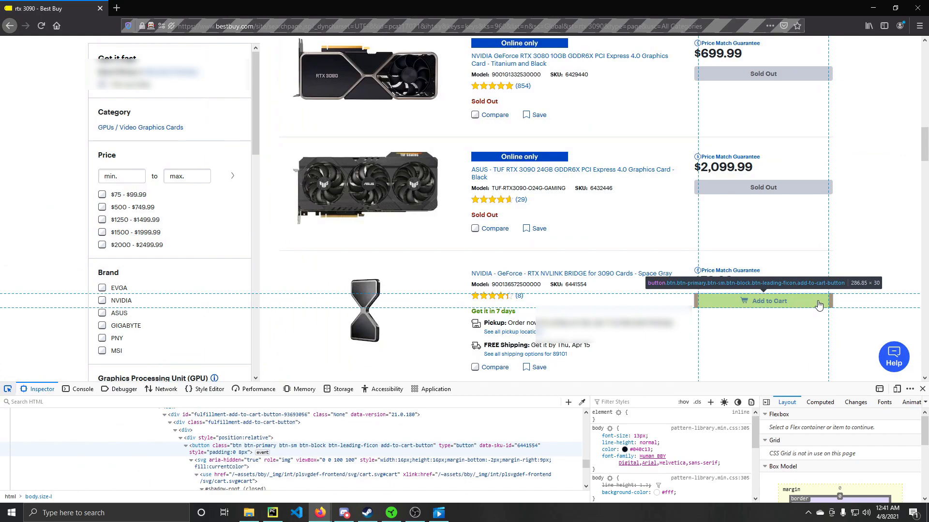
{"action": "mouse_move", "coordinate": [798, 304]}
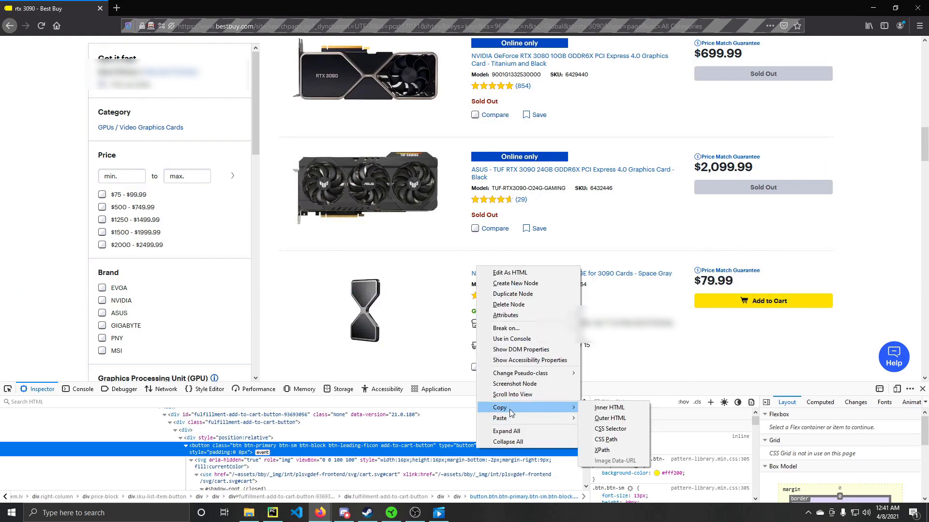
{"action": "mouse_move", "coordinate": [499, 418]}
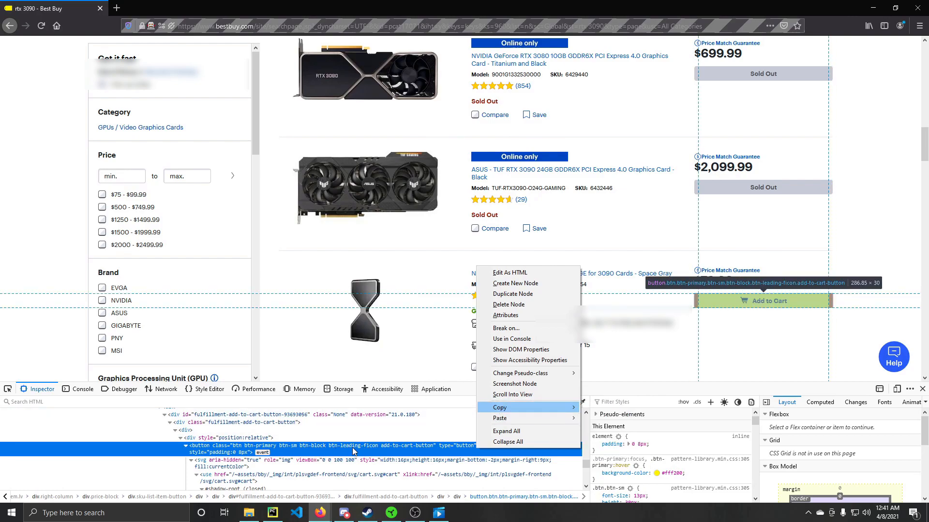
Copy the Add to Cart button's XPath from the Firefox inspector.
{"action": "left_click", "coordinate": [499, 408]}
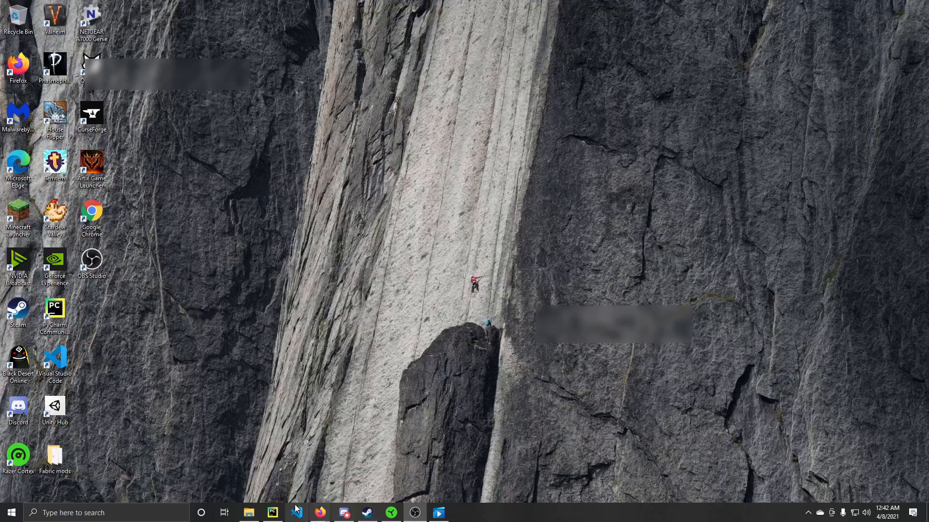
Write click = driver.find_element_by_xpath('<copied XPath>') and click.click() in main.py.
{"action": "left_click", "coordinate": [271, 513]}
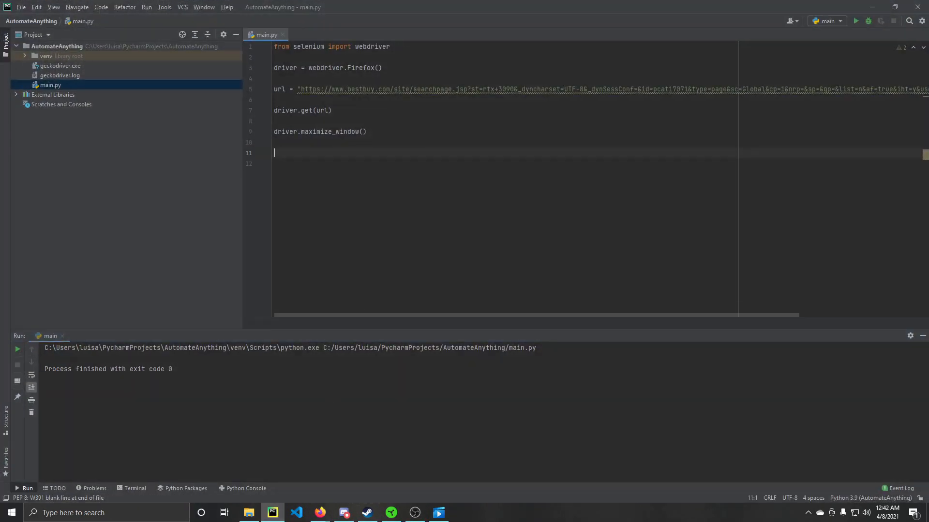
{"action": "type", "text": "dri"}
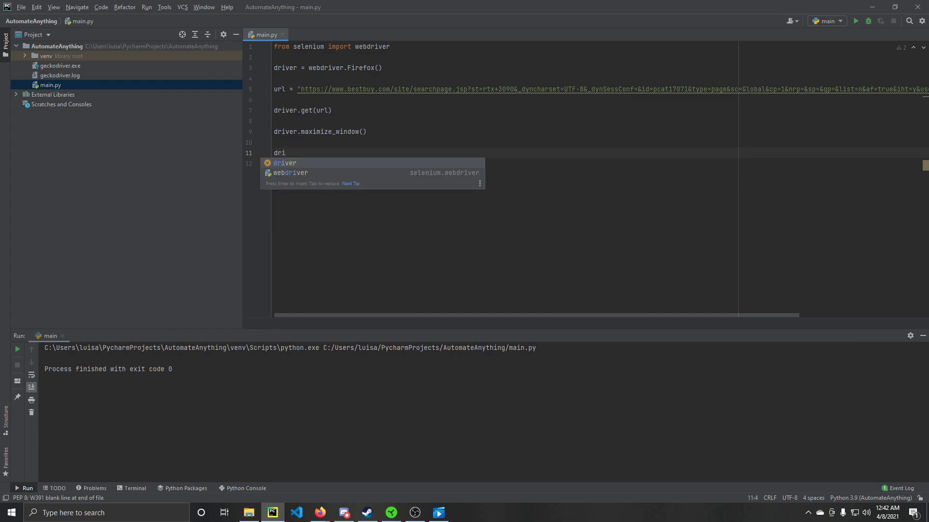
{"action": "type", "text": "ver"}
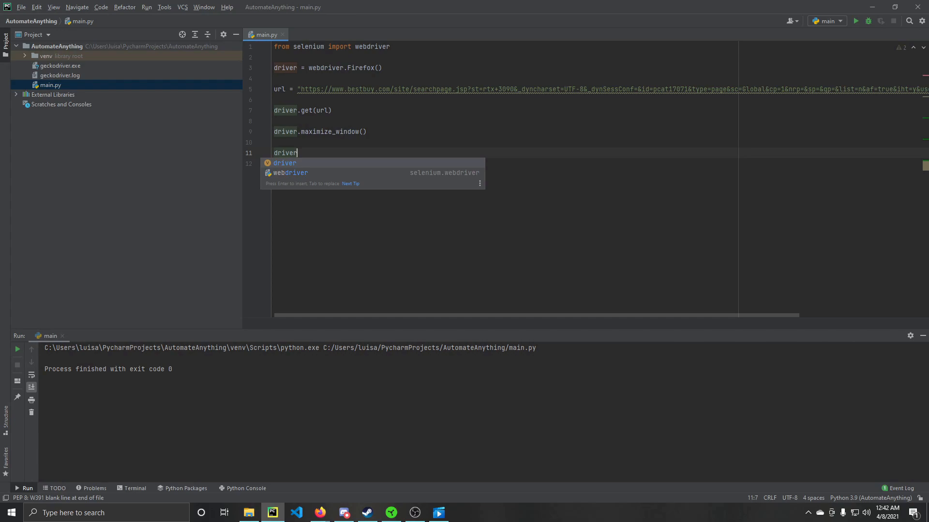
{"action": "type", "text": "."}
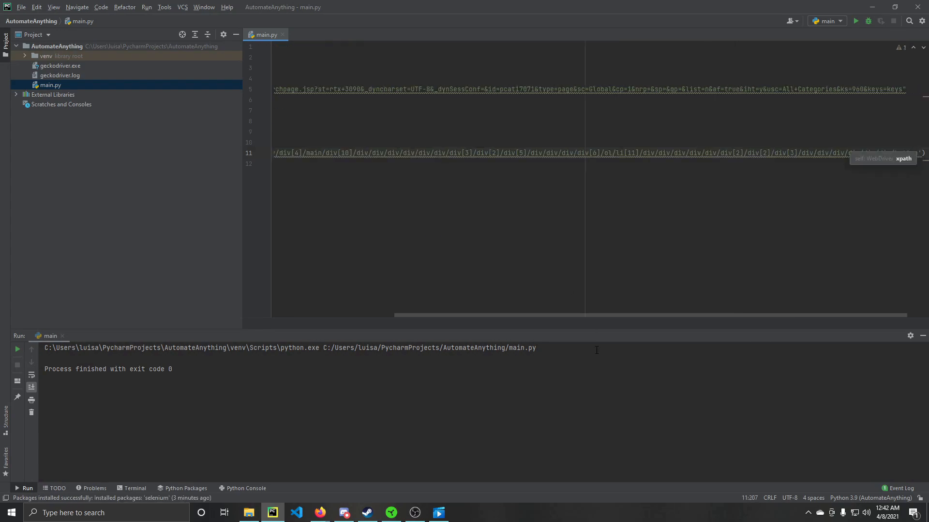
{"action": "scroll", "scroll_direction": "left", "scroll_amount": 3}
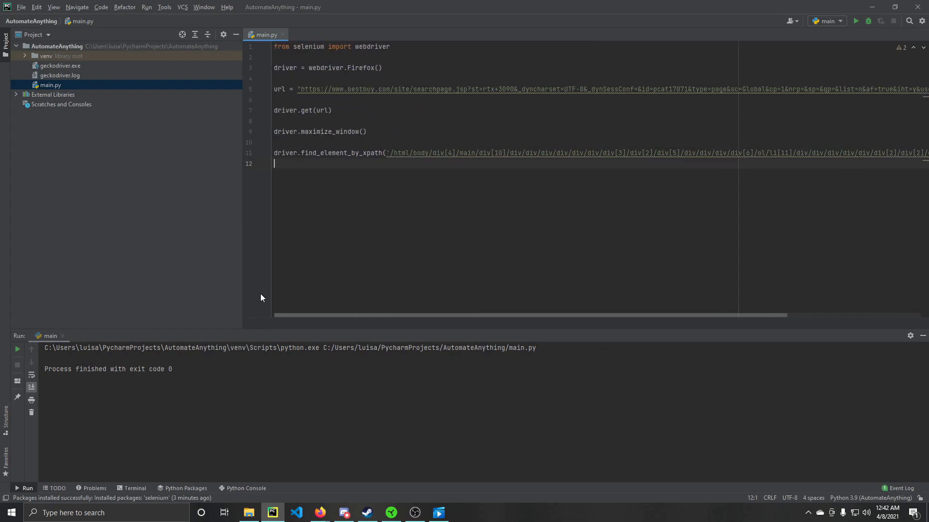
{"action": "mouse_move", "coordinate": [581, 241]}
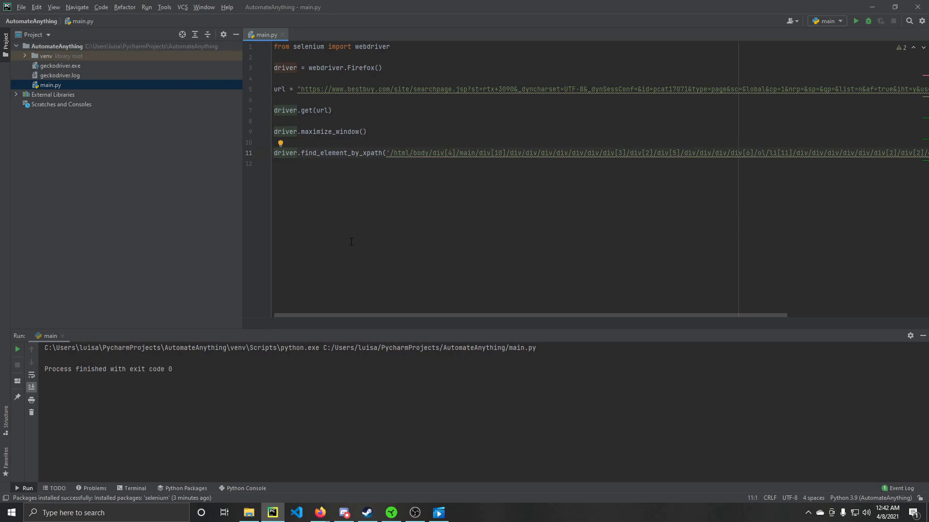
{"action": "type", "text": "click ="}
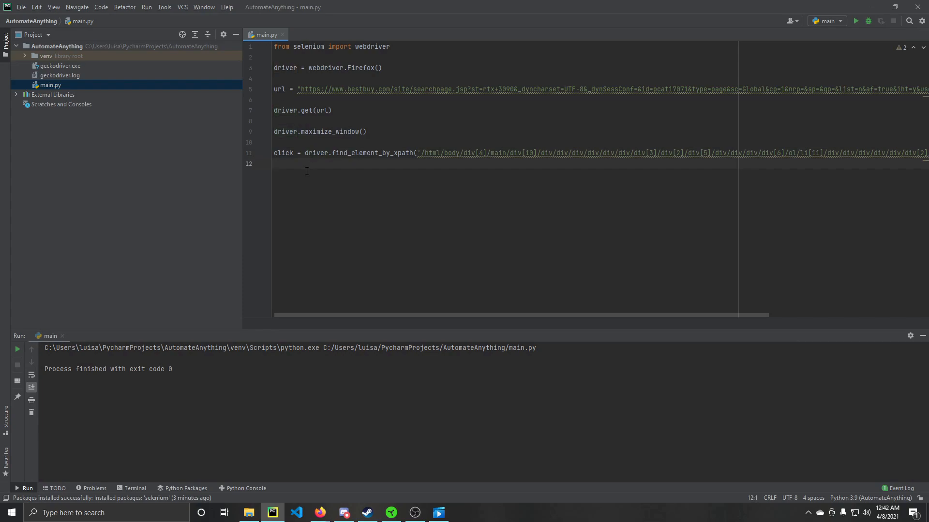
{"action": "type", "text": "click.click()"}
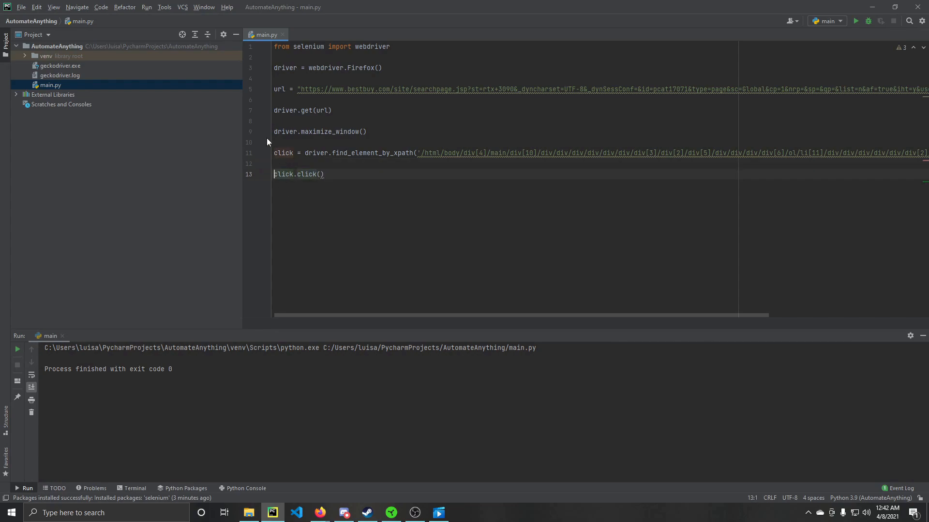
{"action": "double_click", "coordinate": [282, 153]}
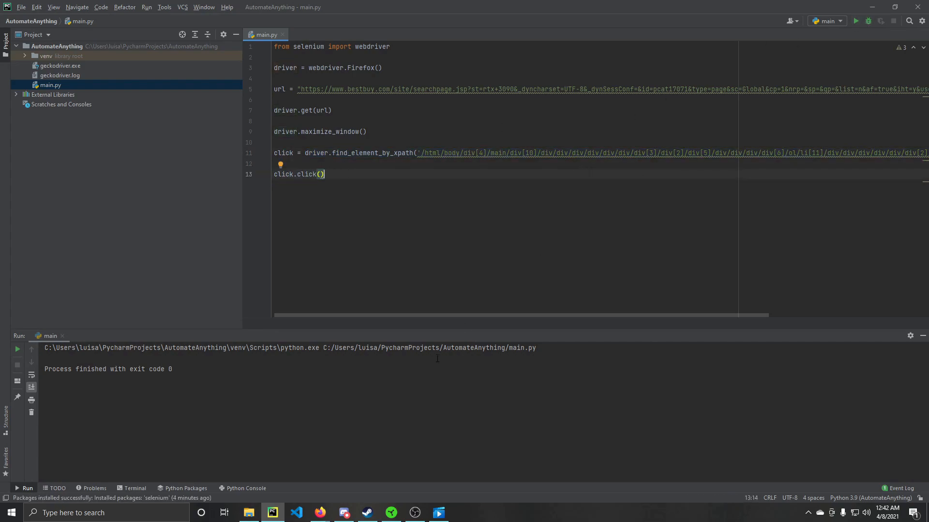
{"action": "mouse_move", "coordinate": [319, 512]}
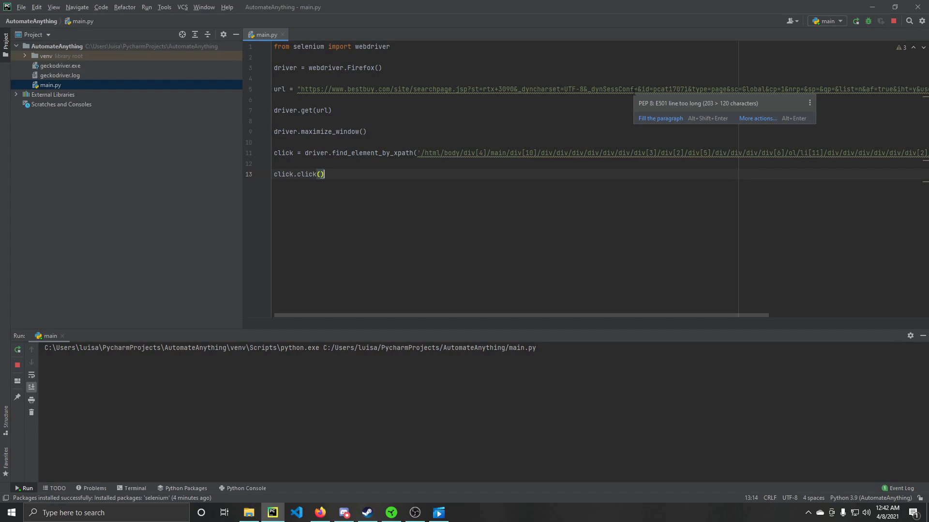
Run the updated script to add the NVLink Bridge, then view the Best Buy cart totaling $79.99.
{"action": "left_click", "coordinate": [319, 513]}
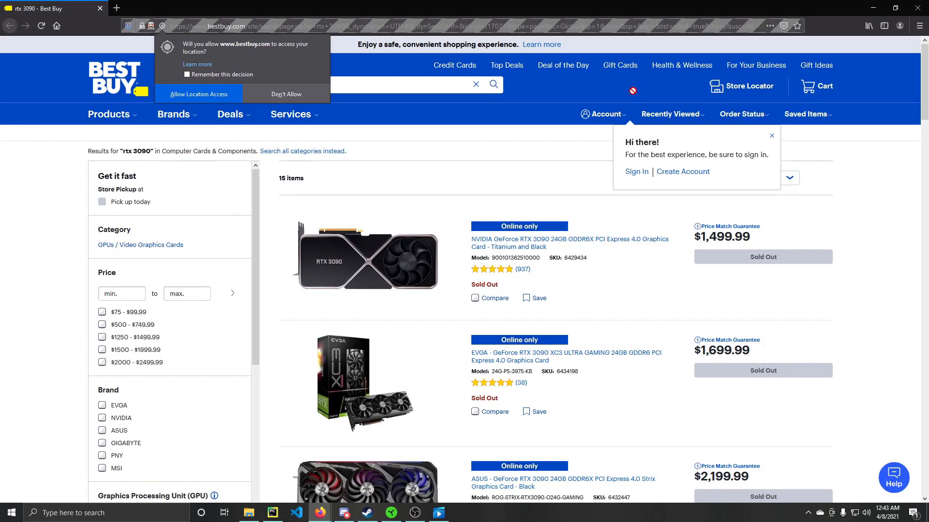
{"action": "scroll", "scroll_direction": "down", "scroll_amount": 3}
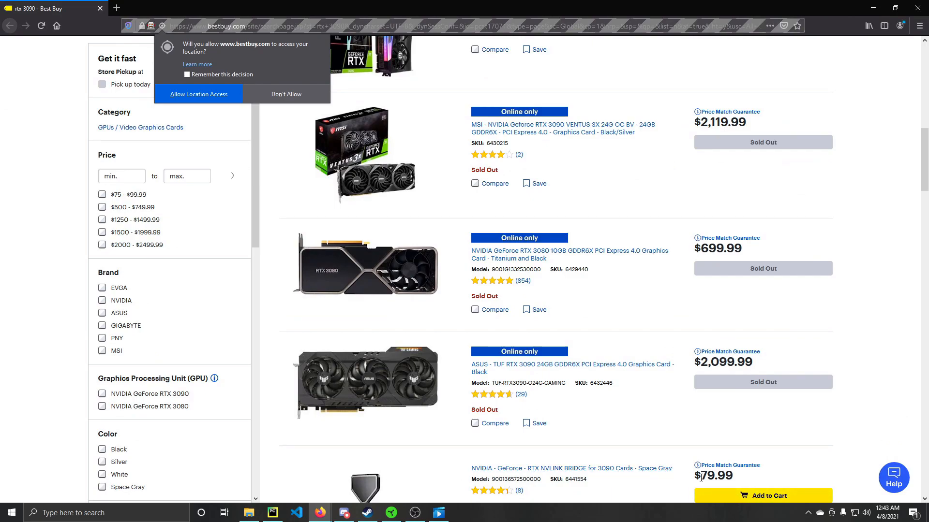
{"action": "scroll", "scroll_direction": "up", "scroll_amount": 3}
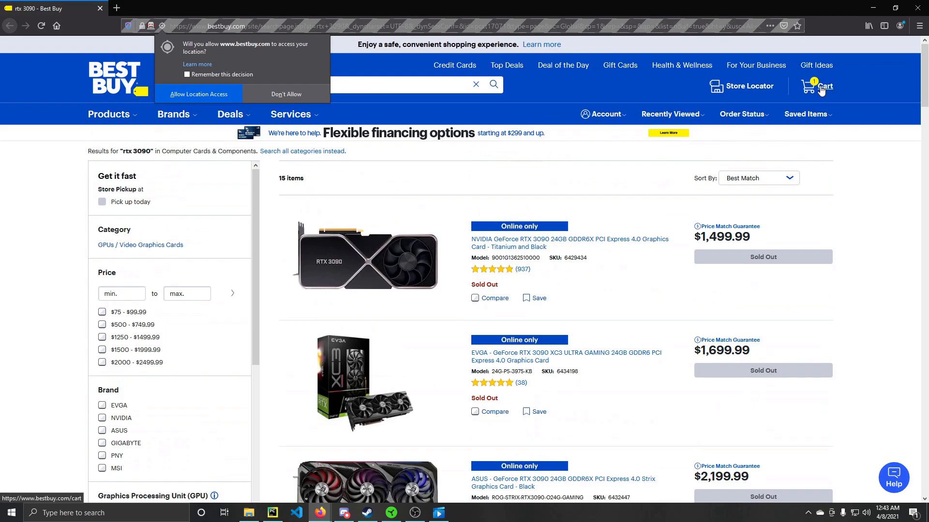
{"action": "left_click", "coordinate": [286, 94]}
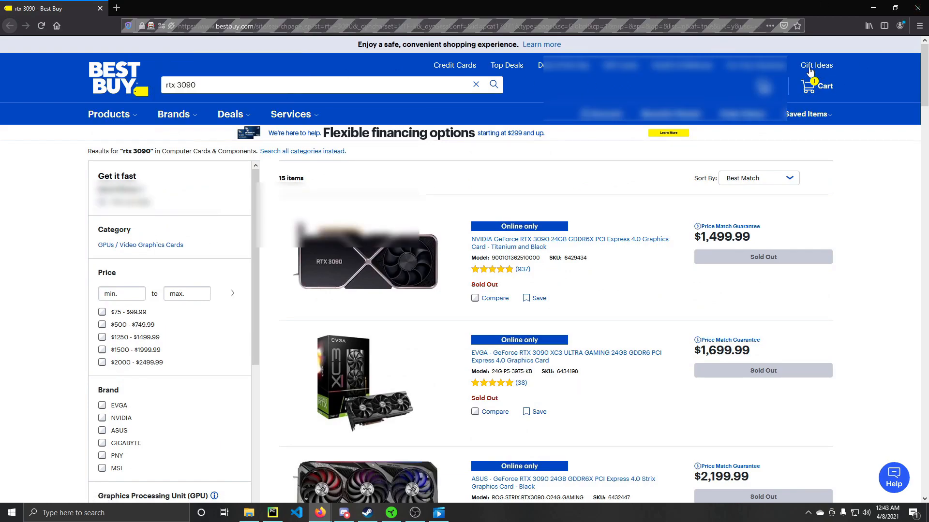
{"action": "left_click", "coordinate": [822, 86]}
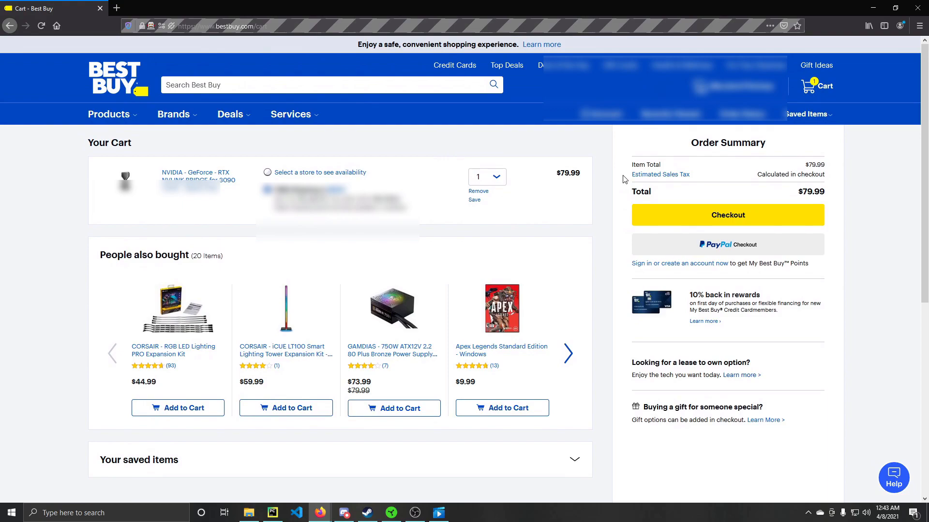
Inspect the cart's Checkout button in DevTools and copy its XPath.
{"action": "key", "text": "F12"}
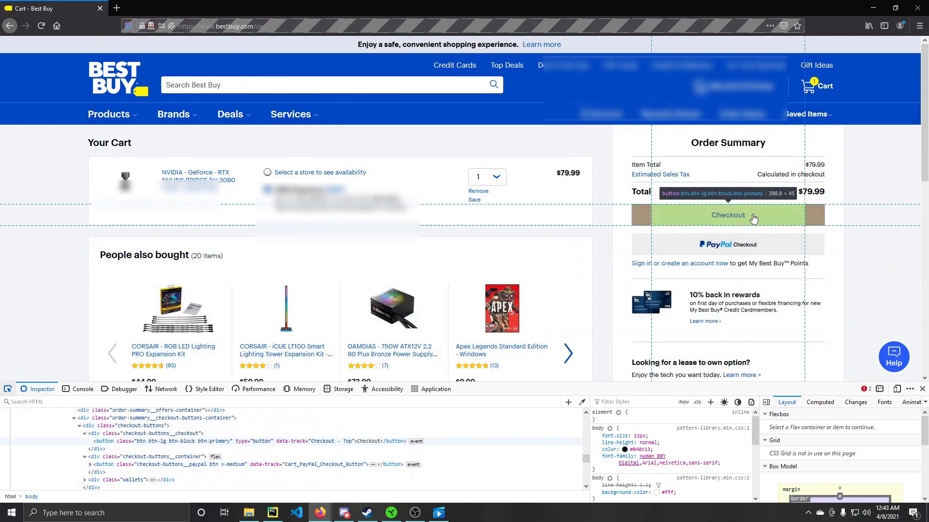
{"action": "right_click", "coordinate": [237, 441]}
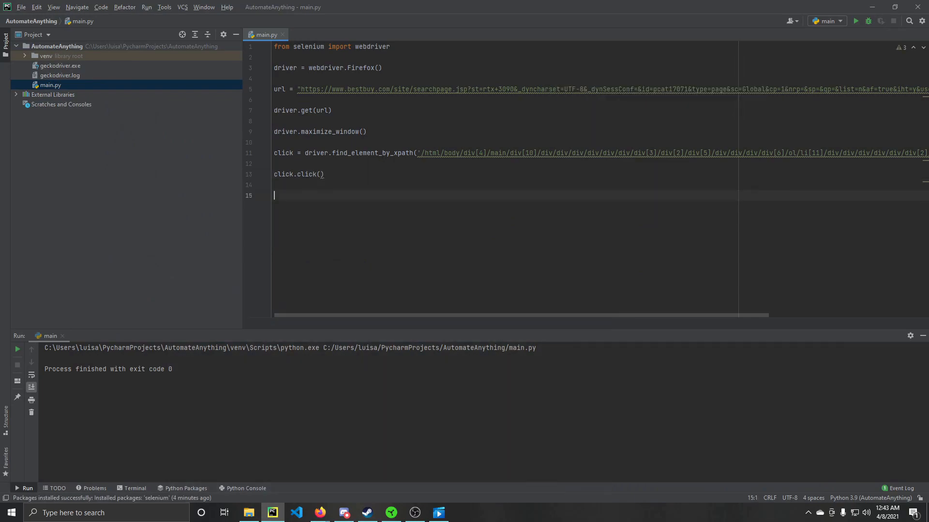
Add checkout = driver.find_element_by_xpath('/html/body/...div[3]...') and checkout.click() after click.click().
{"action": "type", "text": "checkout = driver.find_element_by_xpath("}
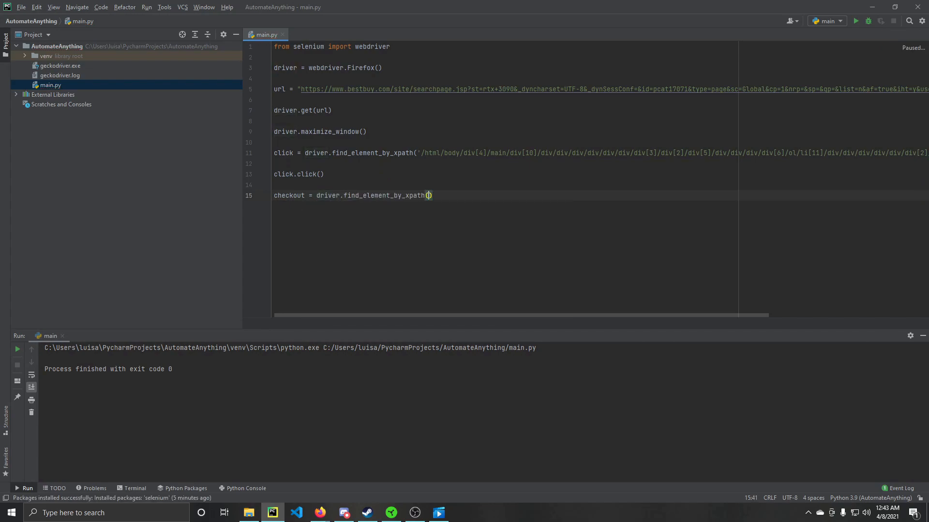
{"action": "type", "text": "'/html/body/div[1]/main/div/div[2]/div[1]/div/div[1]/div[1]/section[2]/div/div/div[3]/div/div[1]/button'"}
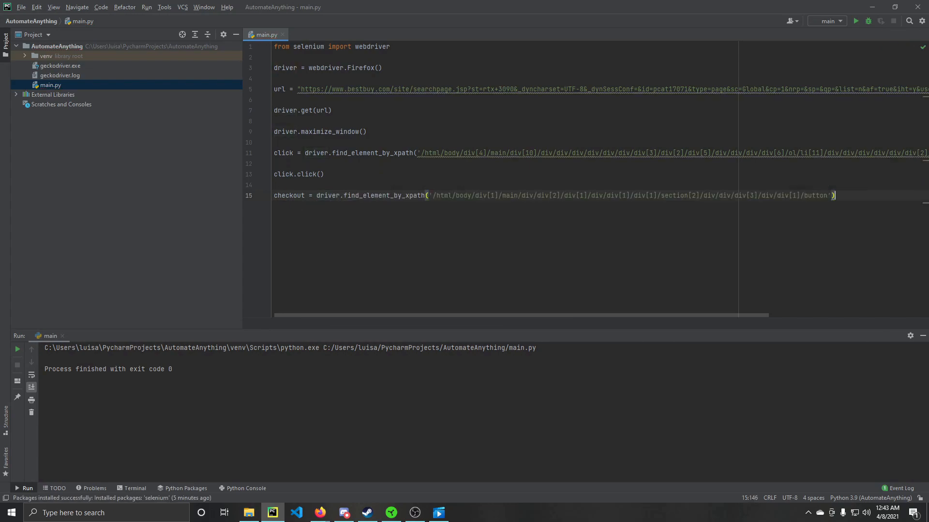
{"action": "type", "text": "checkout"}
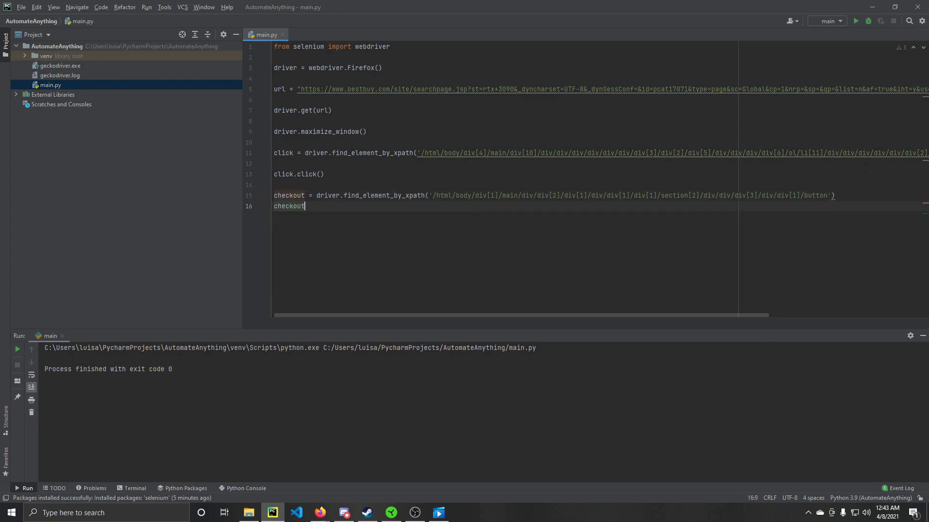
{"action": "type", "text": ".click()"}
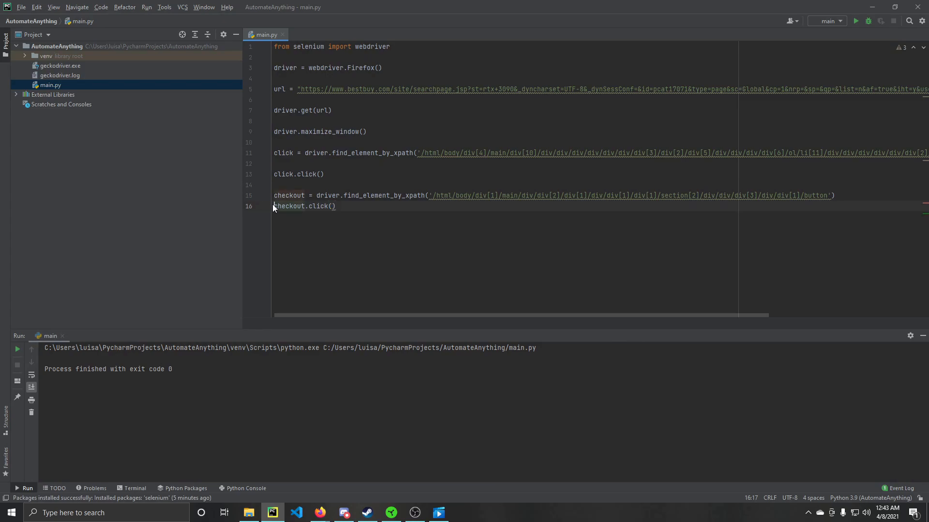
{"action": "mouse_move", "coordinate": [320, 512]}
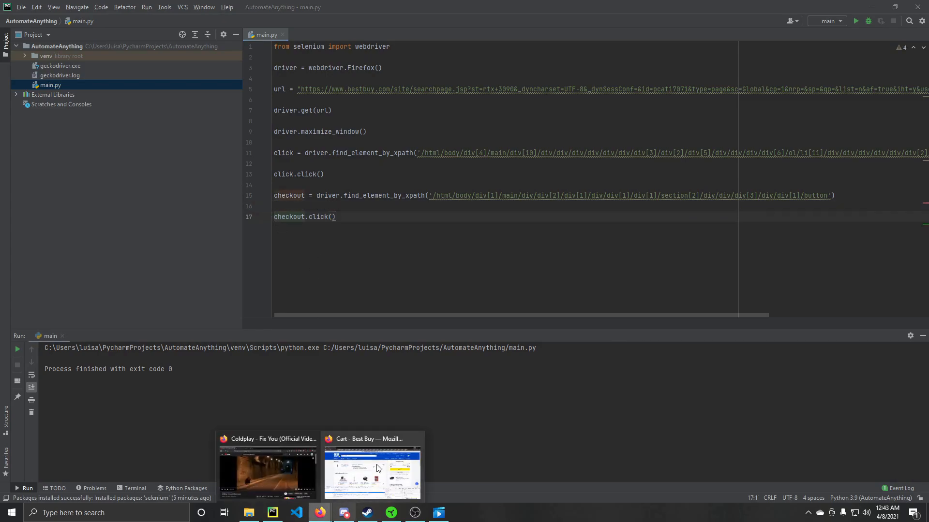
{"action": "left_click", "coordinate": [371, 468]}
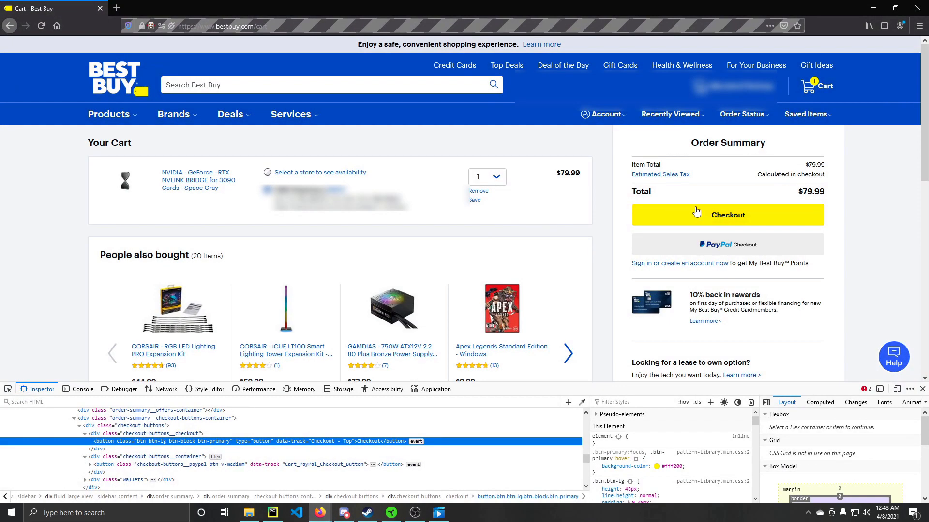
{"action": "mouse_move", "coordinate": [524, 176]}
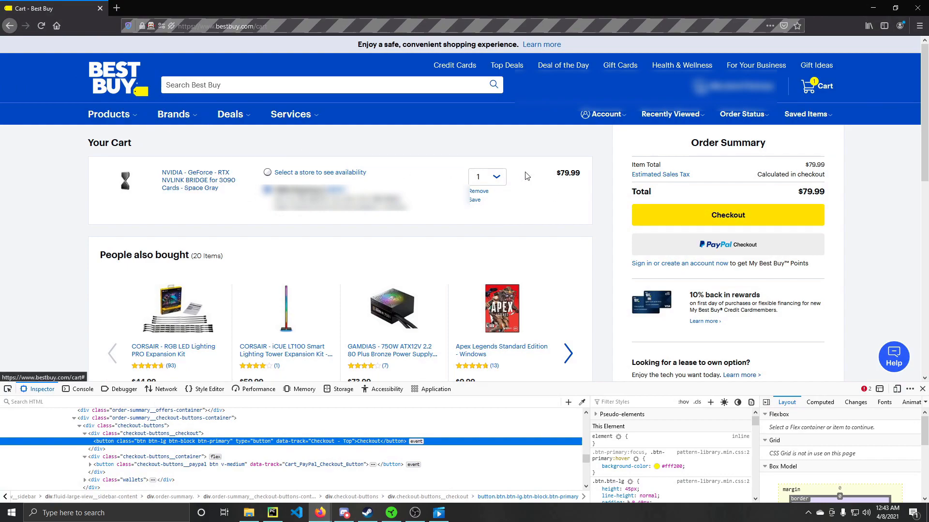
{"action": "scroll", "scroll_direction": "down", "scroll_amount": 3}
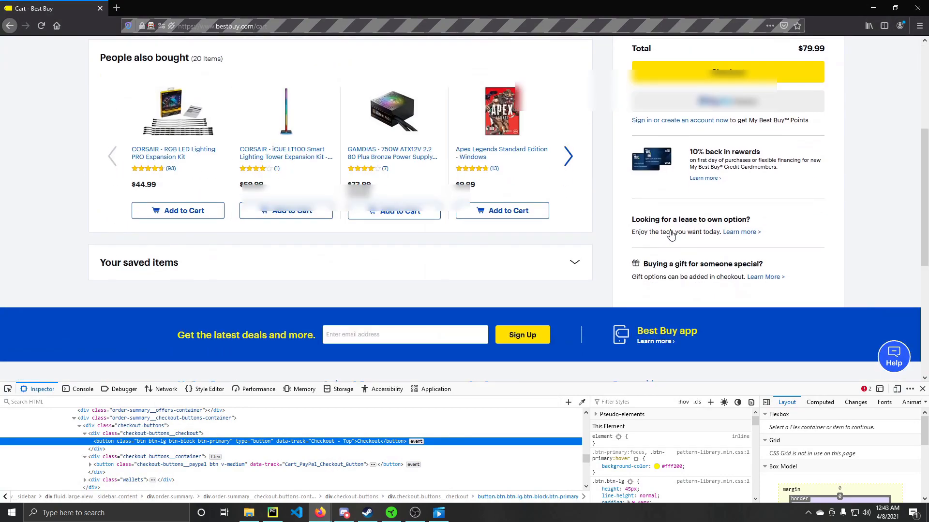
{"action": "scroll", "scroll_direction": "up", "scroll_amount": 3}
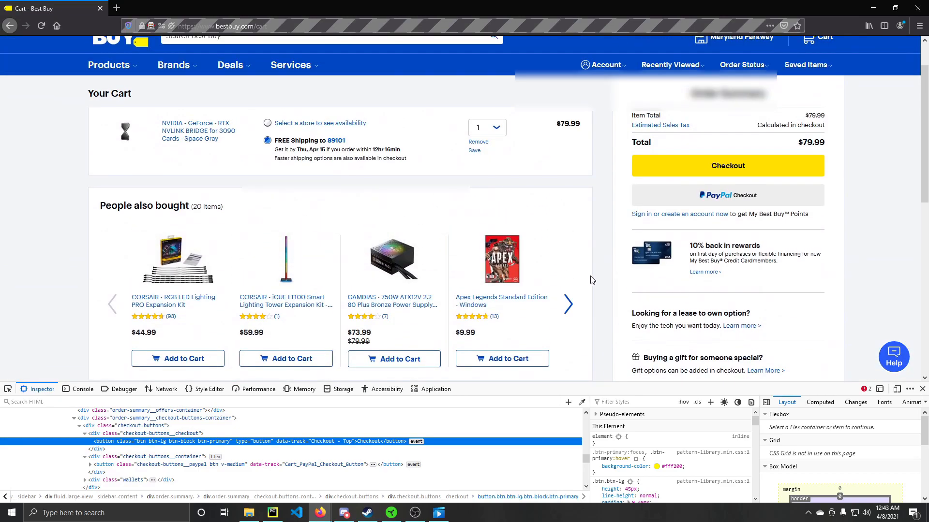
{"action": "scroll", "scroll_direction": "up", "scroll_amount": 3}
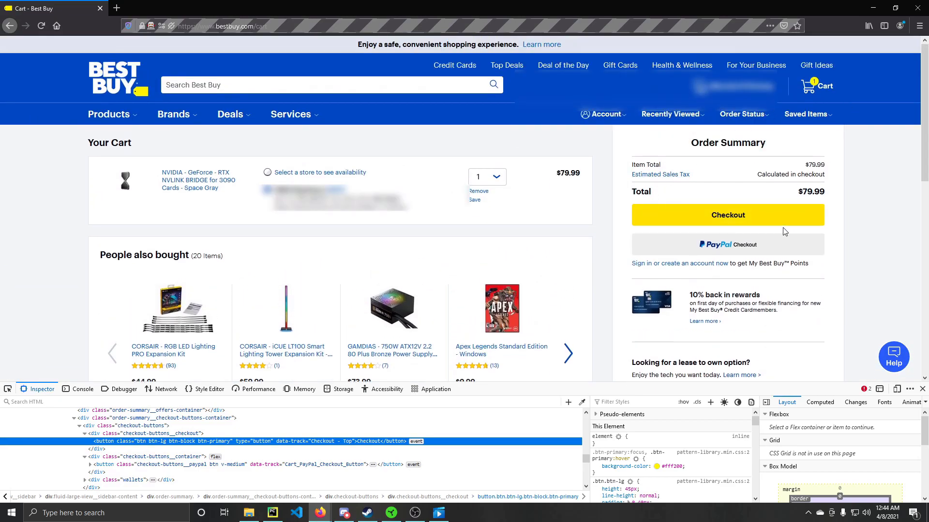
{"action": "mouse_move", "coordinate": [841, 84]}
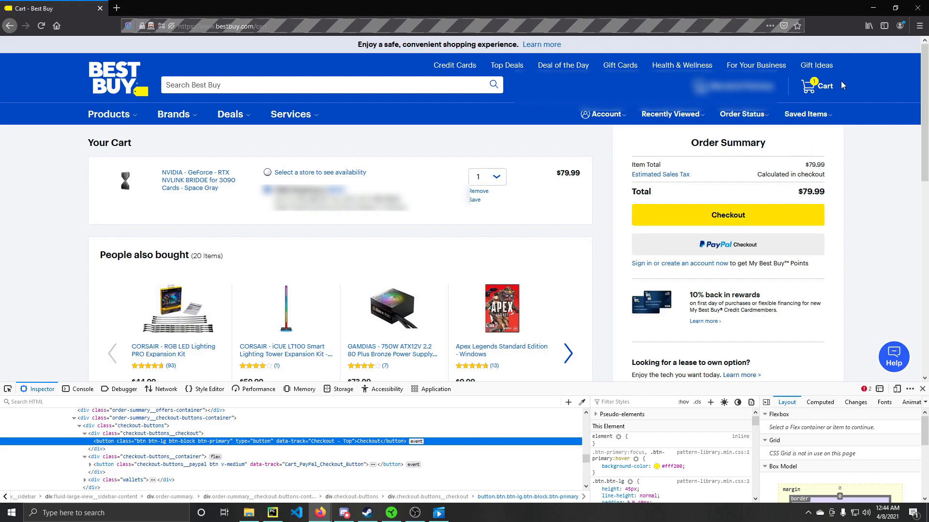
{"action": "left_click", "coordinate": [272, 513]}
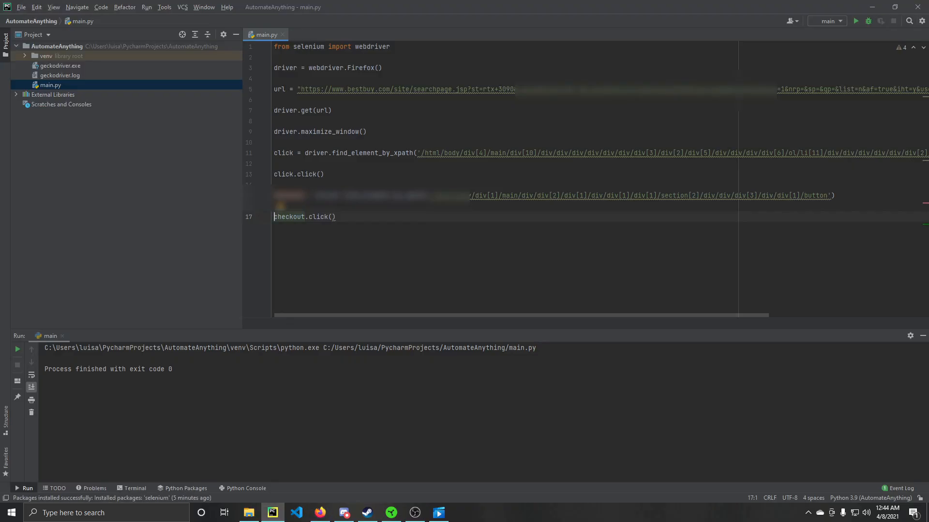